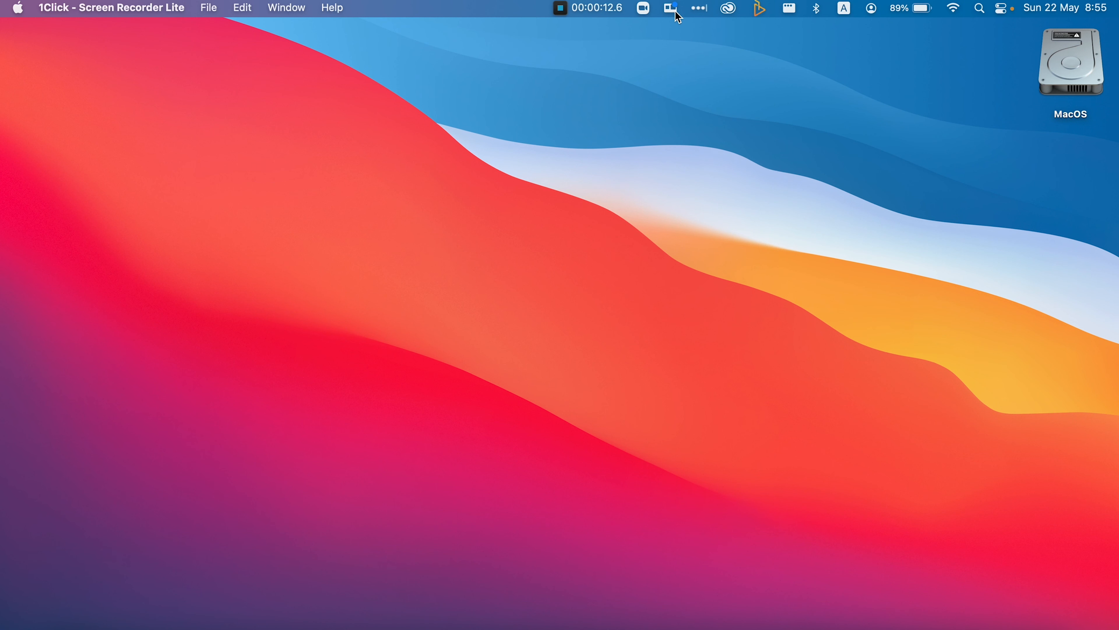
# Step: Set the GoPro Webcam resolution to 1080p in its preferences
pyautogui.click(670, 8)
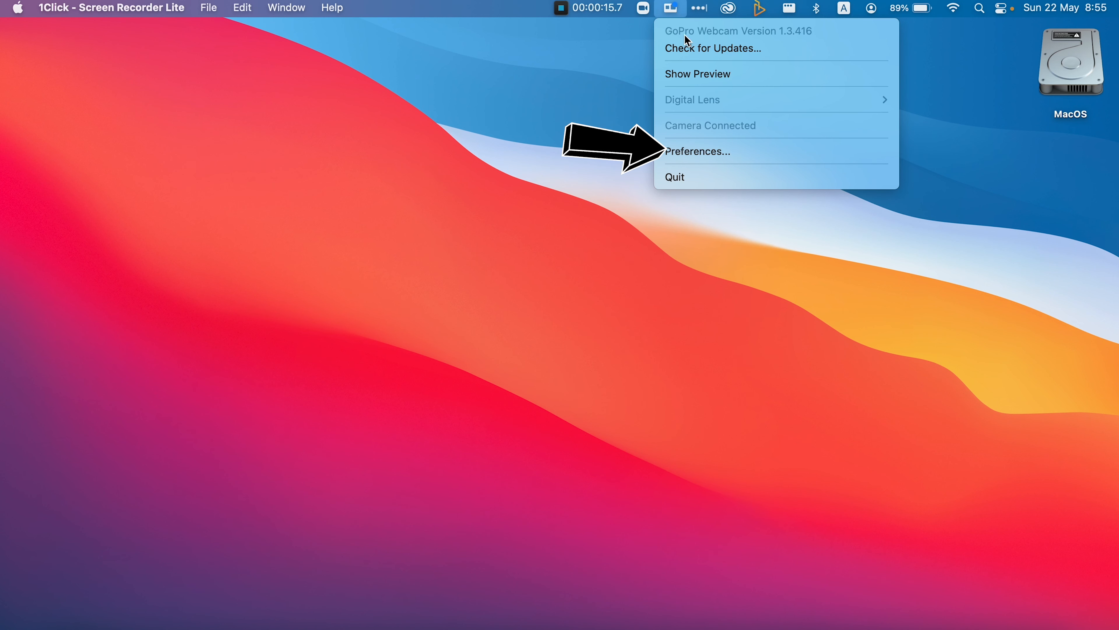
pyautogui.click(697, 152)
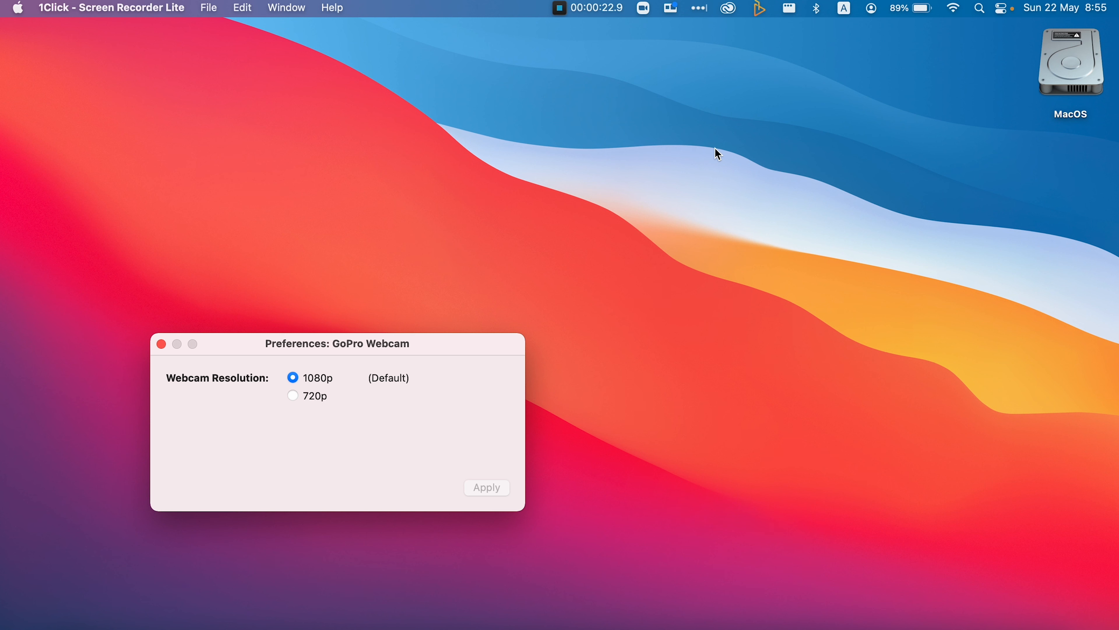
pyautogui.moveTo(183, 321)
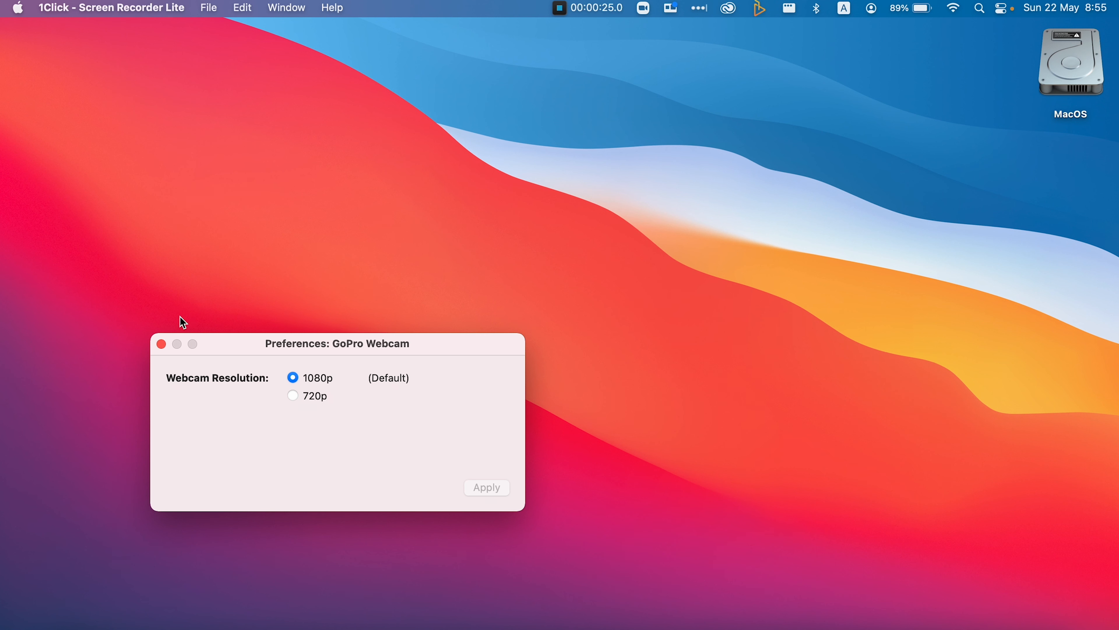
pyautogui.click(161, 343)
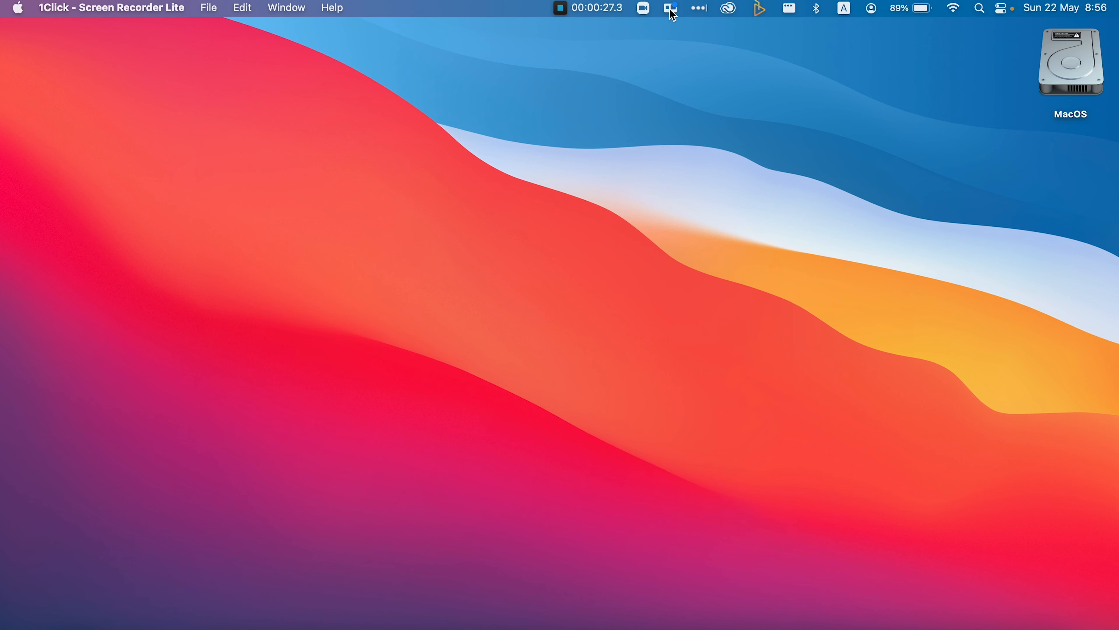
# Step: Show the live preview and set the digital lens to Narrow
pyautogui.click(670, 8)
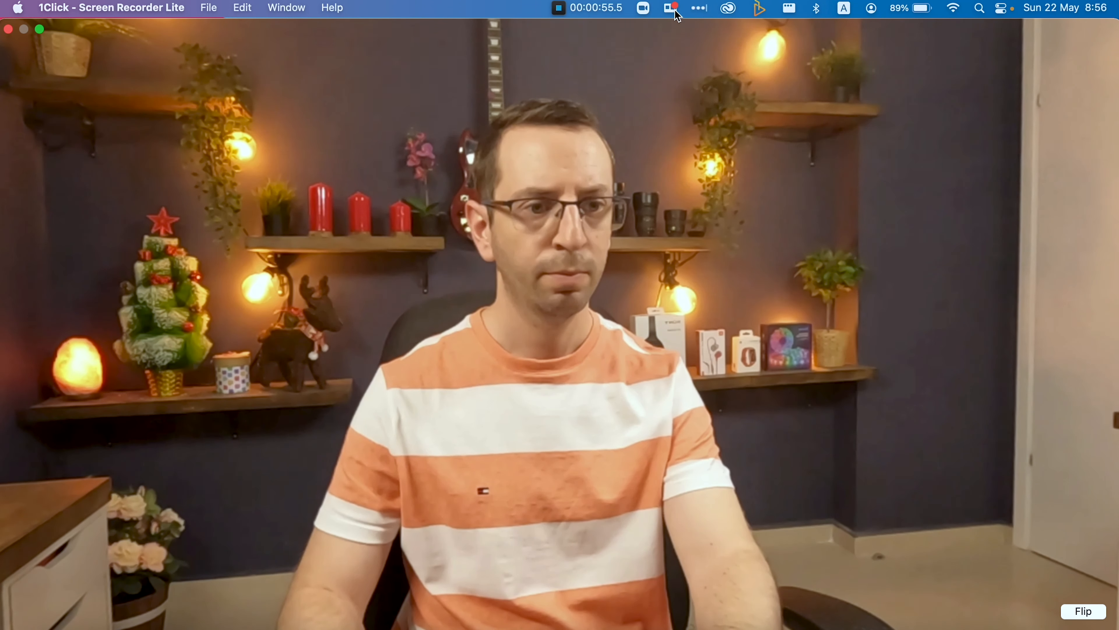
pyautogui.click(671, 8)
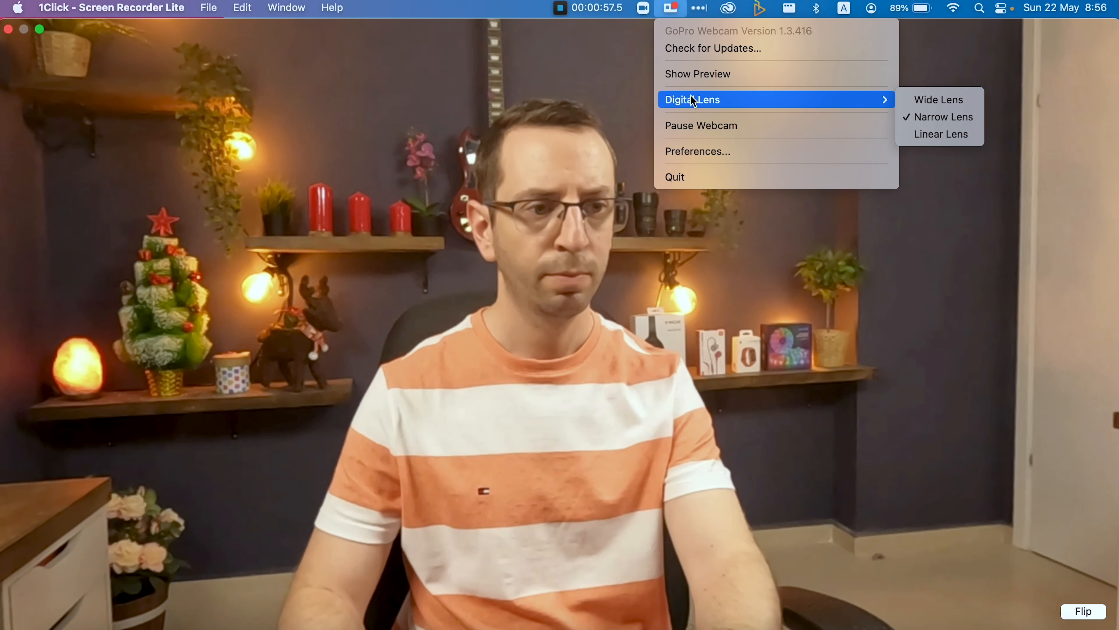
pyautogui.moveTo(938, 99)
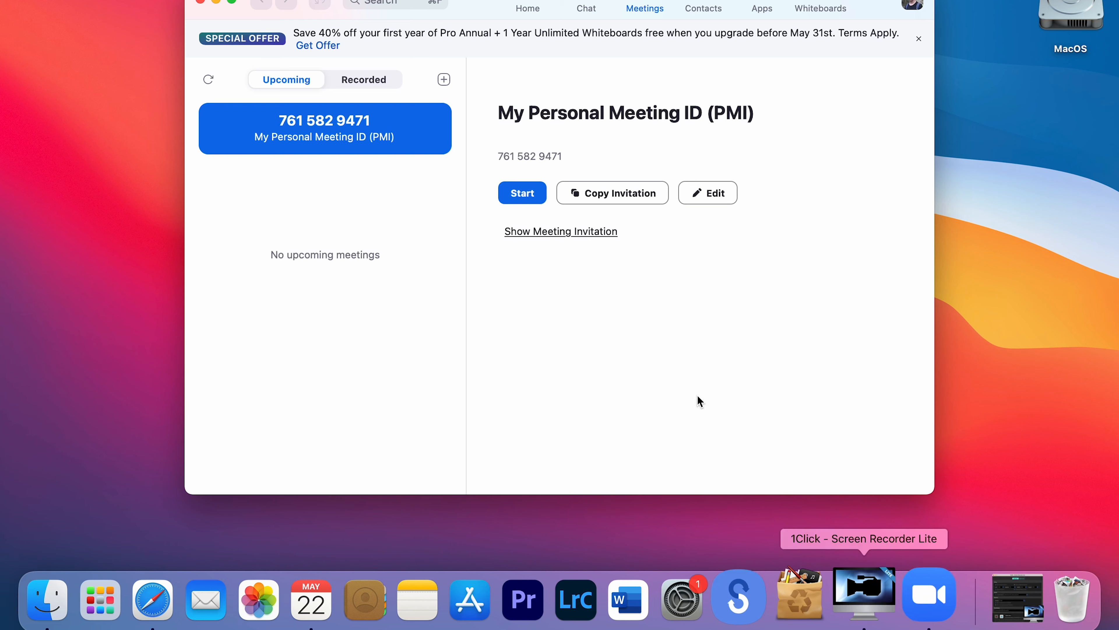
# Step: Start the personal meeting and choose GoPro Webcam as its camera
pyautogui.click(522, 193)
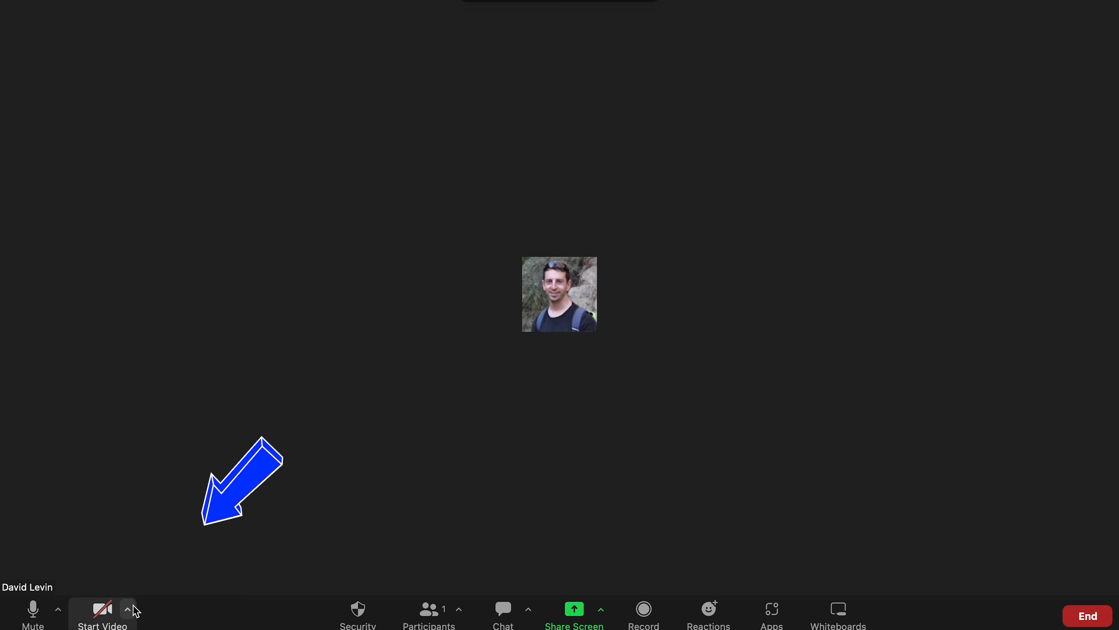
pyautogui.click(127, 610)
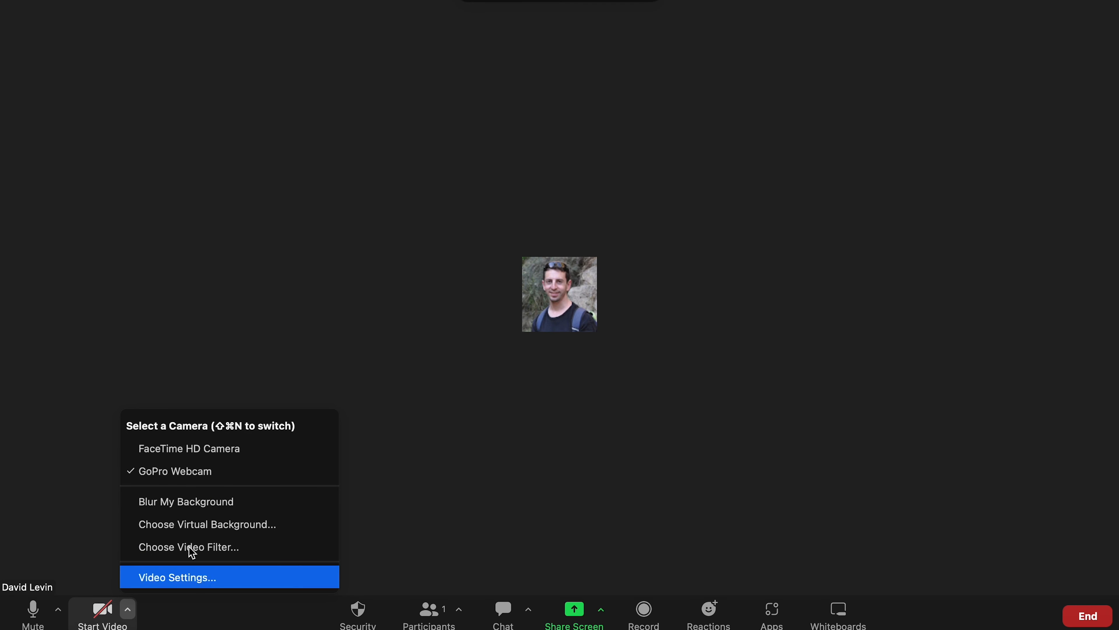
pyautogui.click(177, 576)
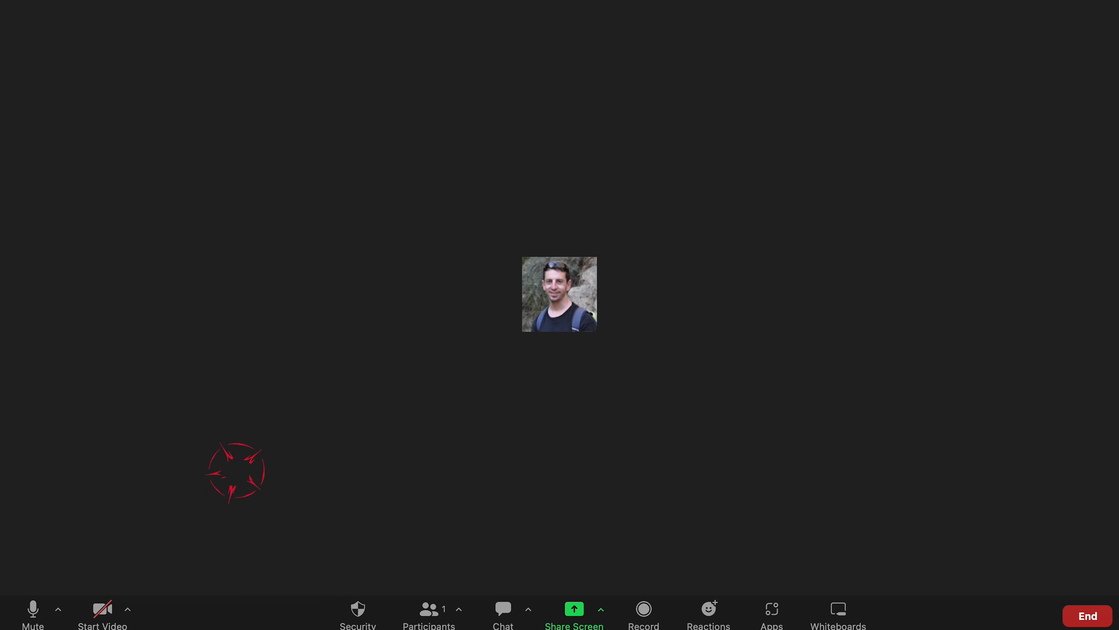
# Step: Adjust the meeting video controls, leaving video turned off
pyautogui.click(102, 610)
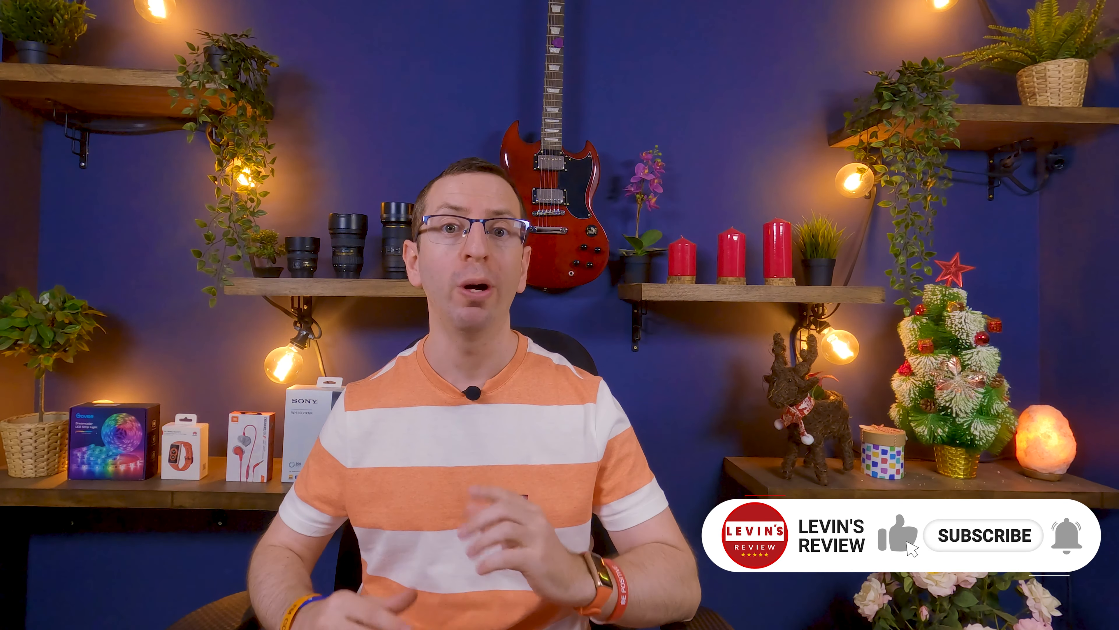
pyautogui.click(984, 534)
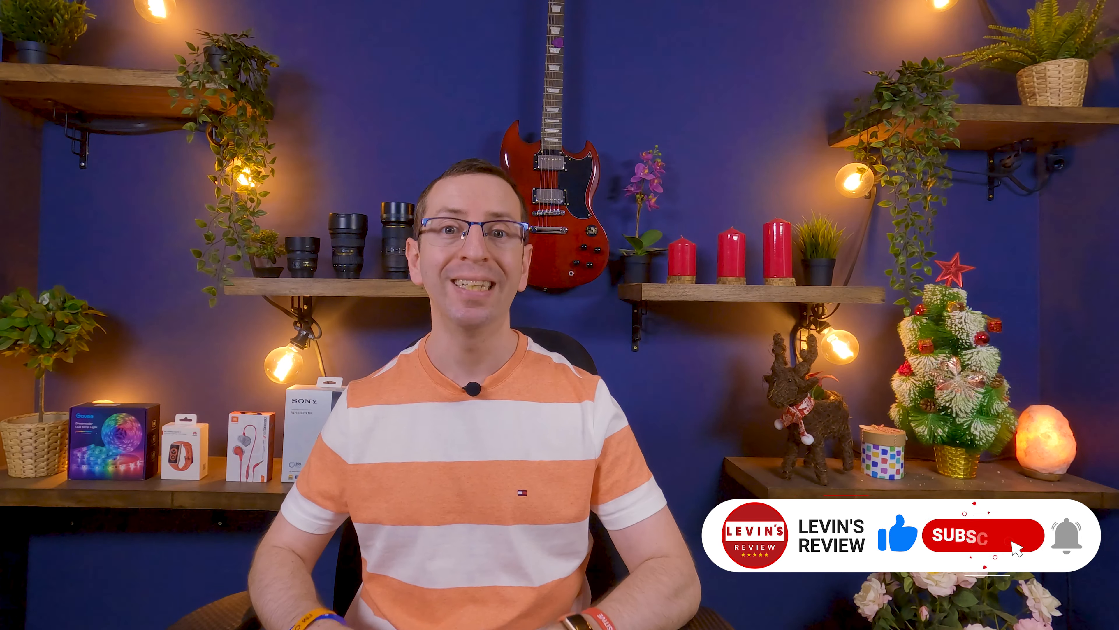
pyautogui.click(982, 534)
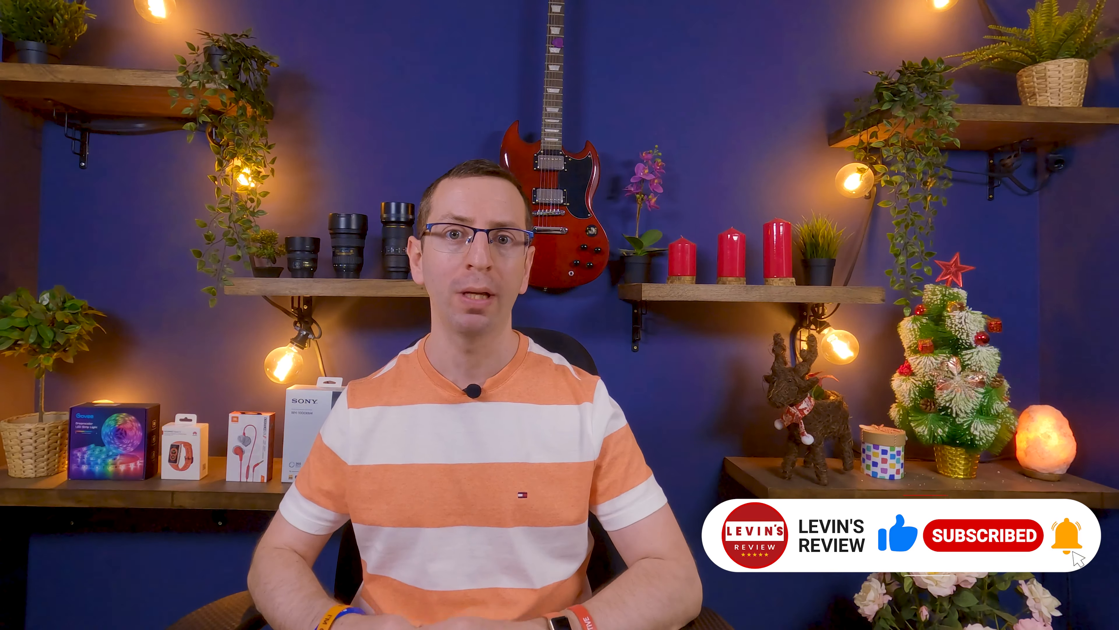